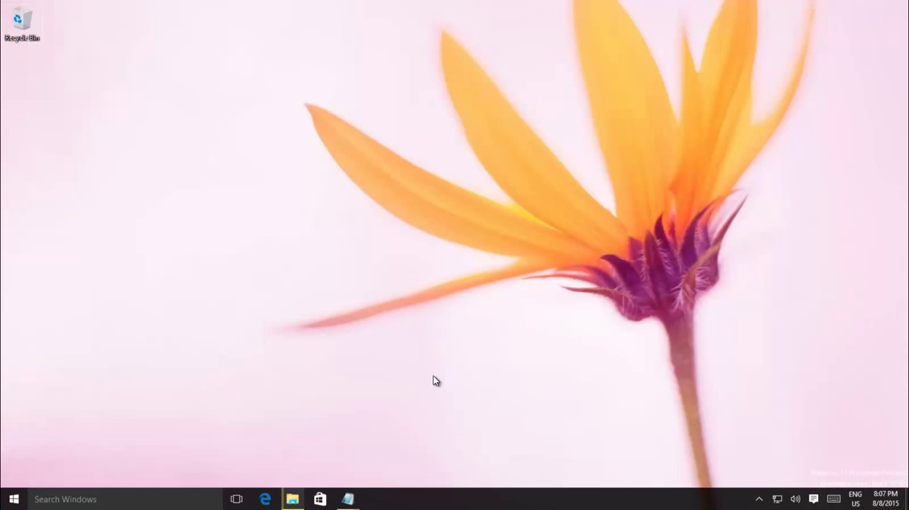
{"action": "mouse_move", "coordinate": [242, 410]}
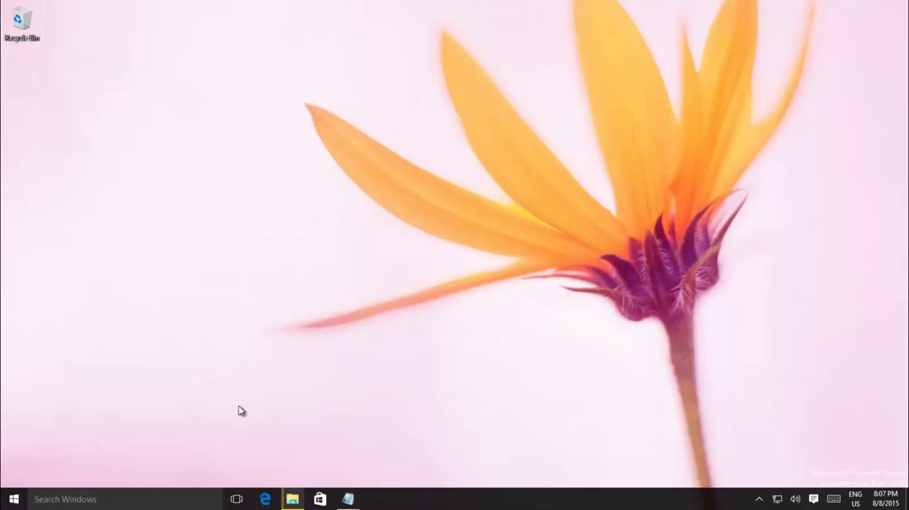
Launch Command Prompt (Admin) from the Start button's quick link menu
{"action": "right_click", "coordinate": [13, 498]}
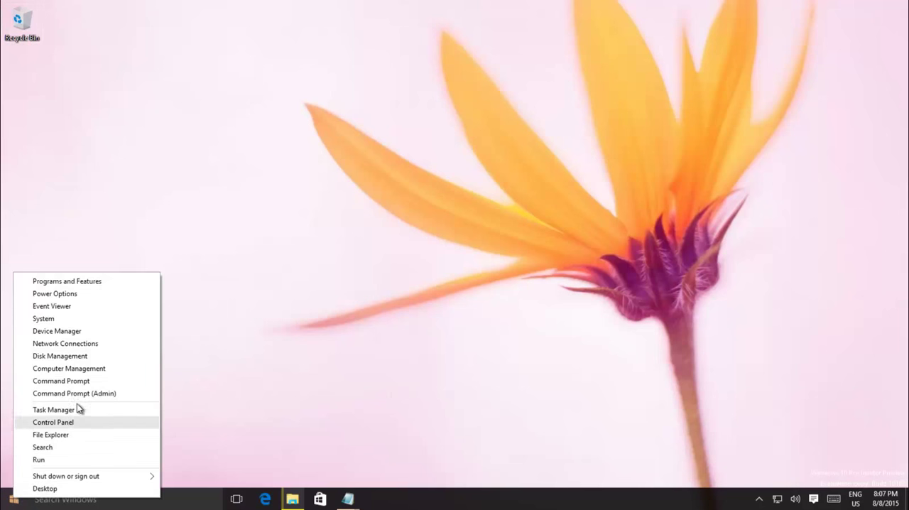
{"action": "left_click", "coordinate": [74, 392]}
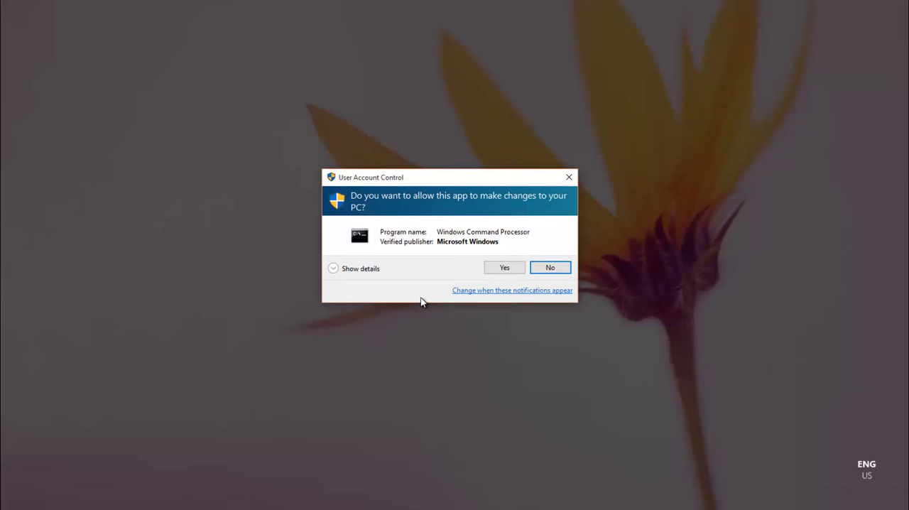
Approve the elevation prompt and change to the C:\ root with cd\
{"action": "left_click", "coordinate": [504, 267]}
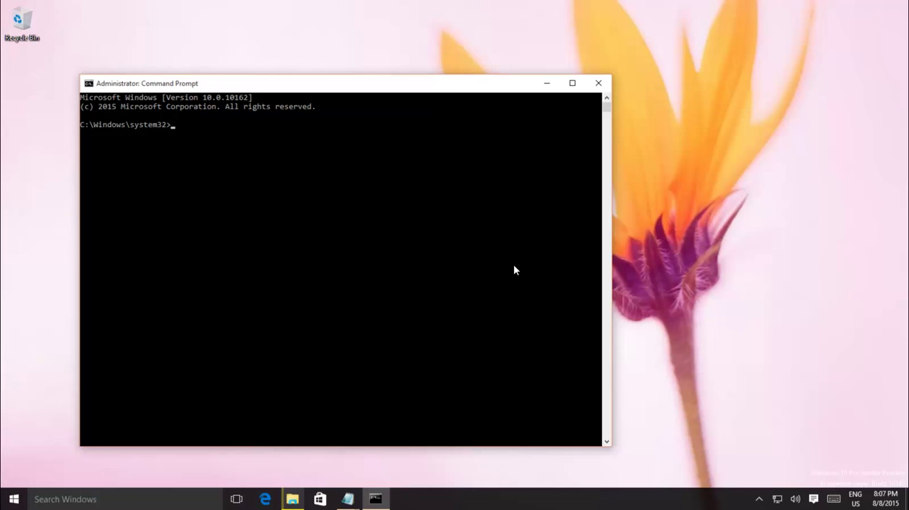
{"action": "type", "text": "cd\\"}
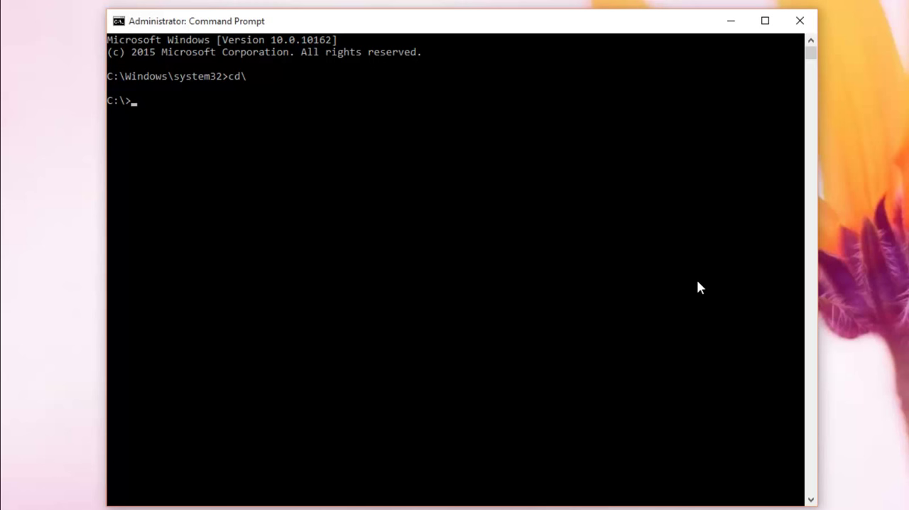
{"action": "mouse_move", "coordinate": [716, 281]}
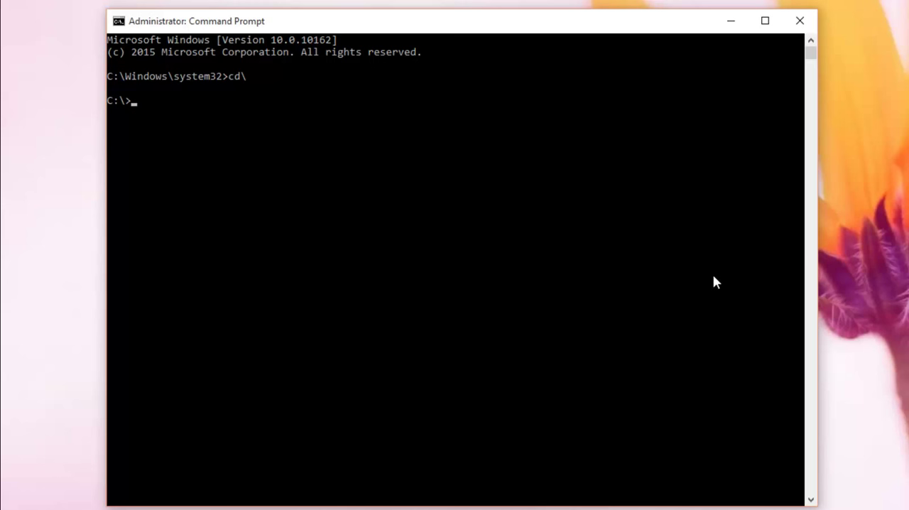
{"action": "mouse_move", "coordinate": [820, 56]}
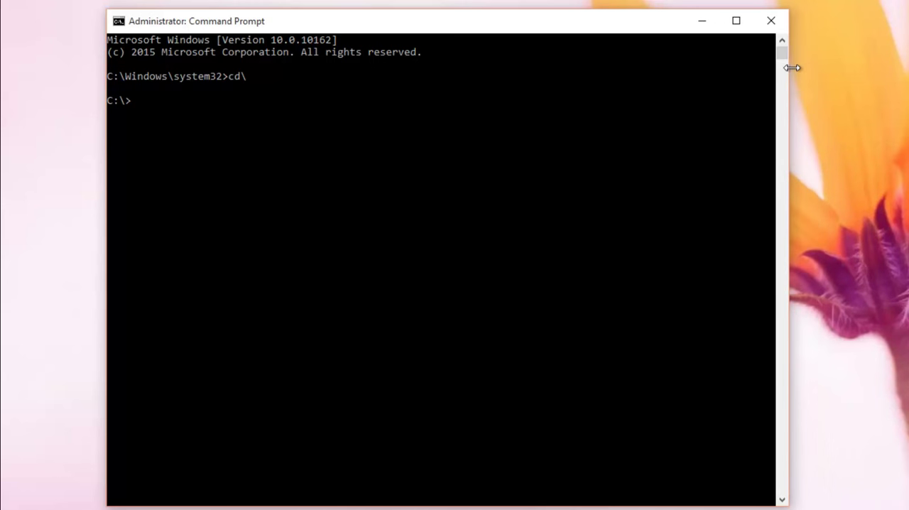
{"action": "mouse_move", "coordinate": [767, 80]}
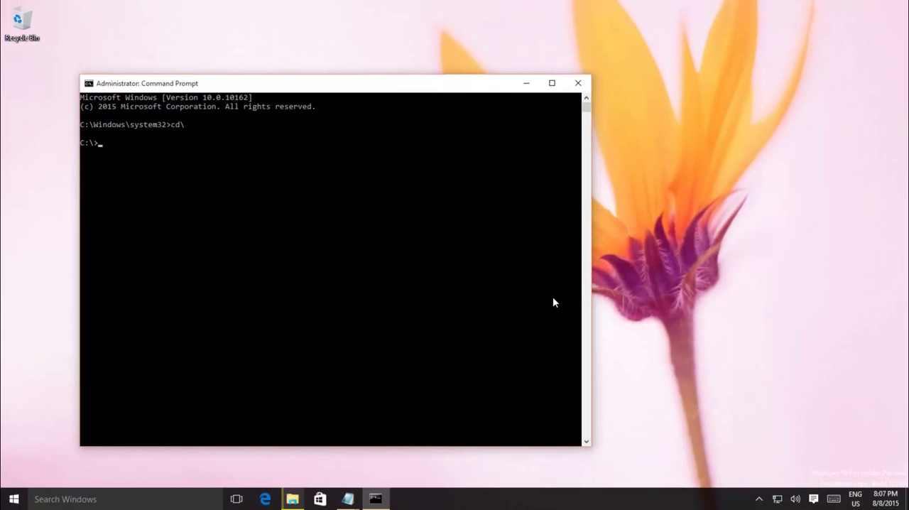
Toggle full-screen mode with Alt+Enter and clear the console output with cls
{"action": "key", "text": "alt+enter"}
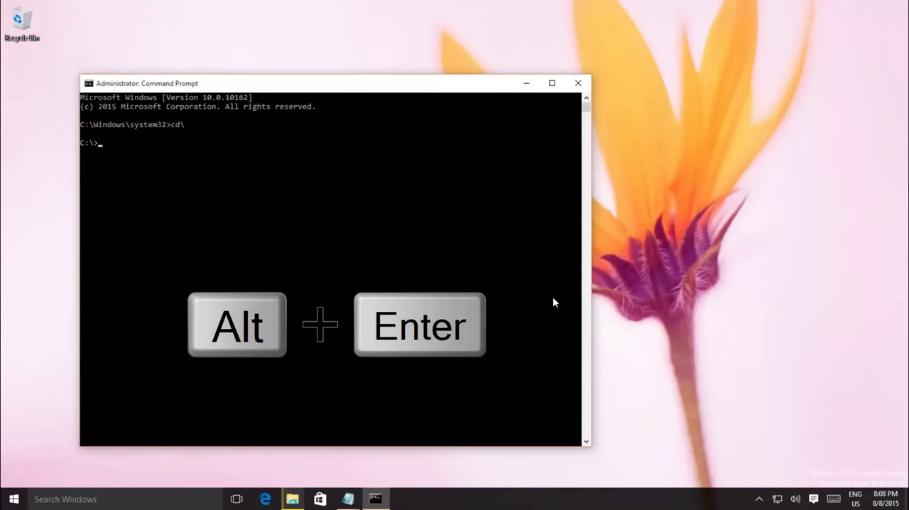
{"action": "key", "text": "Alt+Enter"}
{"action": "type", "text": "dir"}
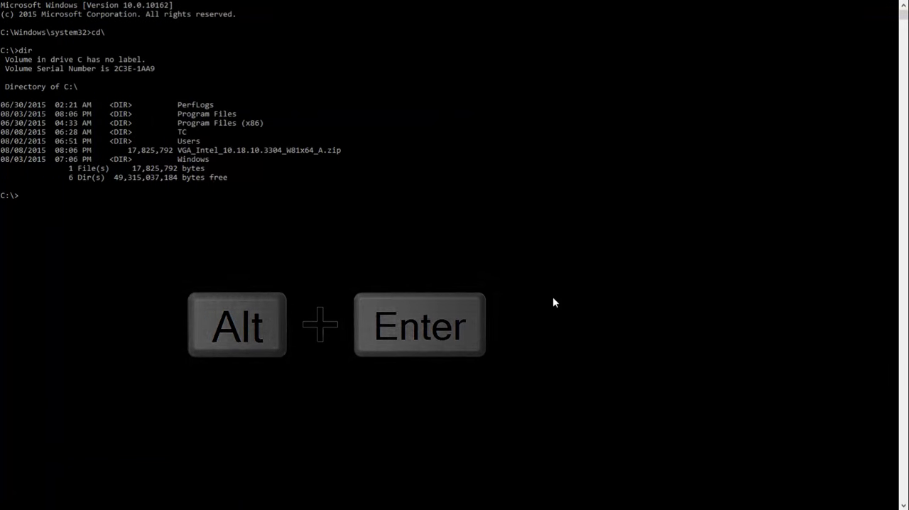
{"action": "type", "text": "cls"}
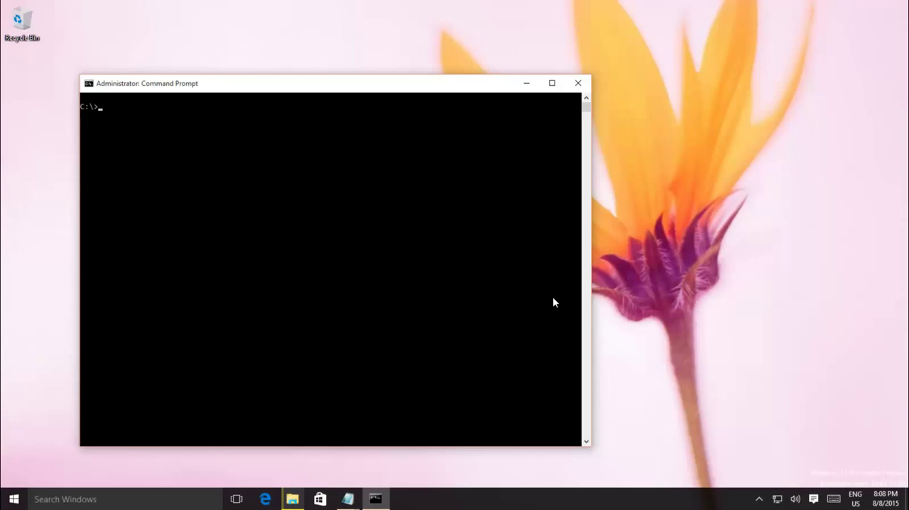
Run ipconfig /all and widen the console so wrapped lines reflow
{"action": "type", "text": "ipconfig /all"}
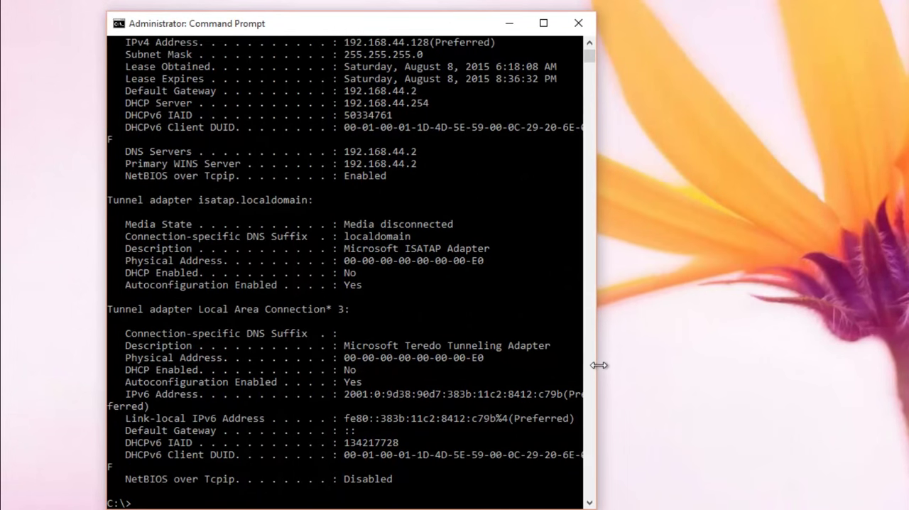
{"action": "left_click_drag", "start_coordinate": [598, 365], "coordinate": [467, 366]}
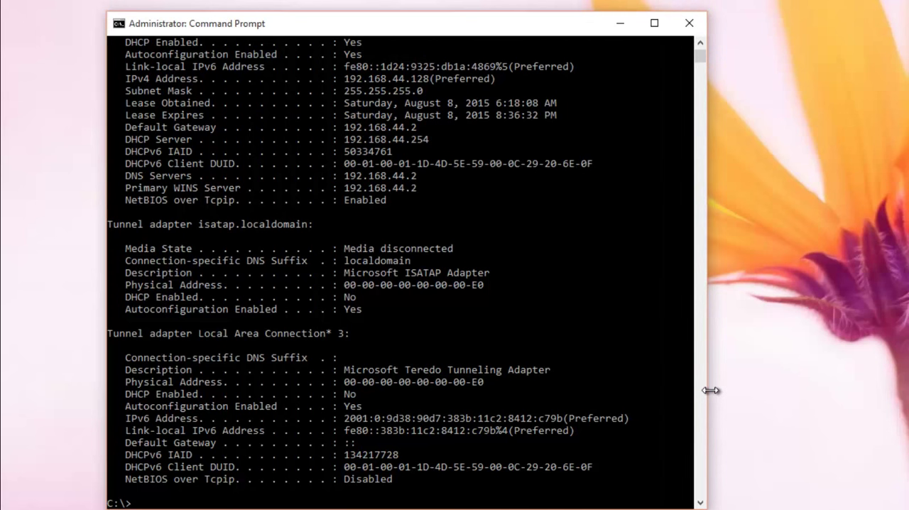
{"action": "mouse_move", "coordinate": [391, 40]}
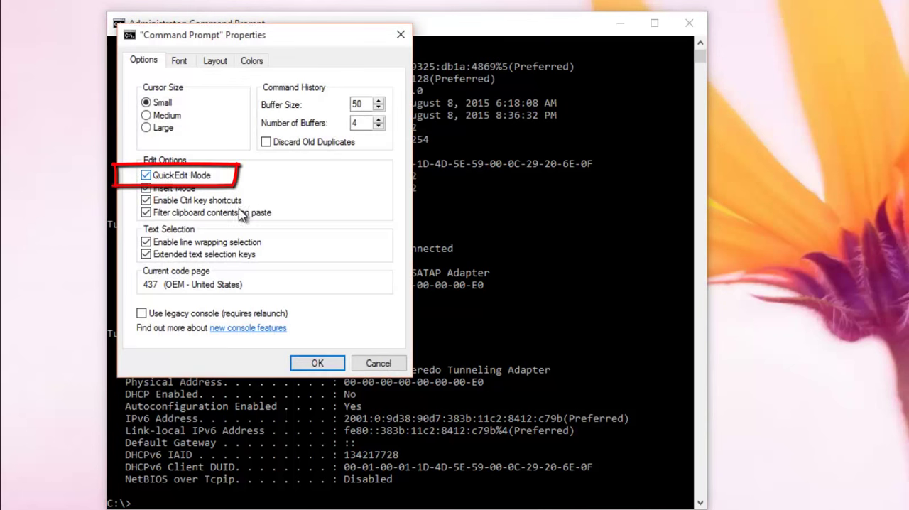
Close the console Properties dialog with QuickEdit Mode kept enabled
{"action": "left_click", "coordinate": [316, 362]}
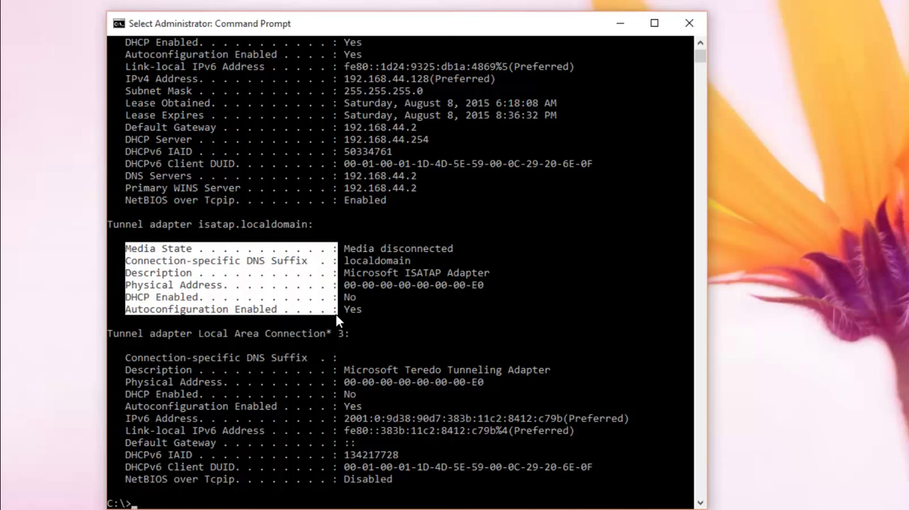
{"action": "mouse_move", "coordinate": [382, 316]}
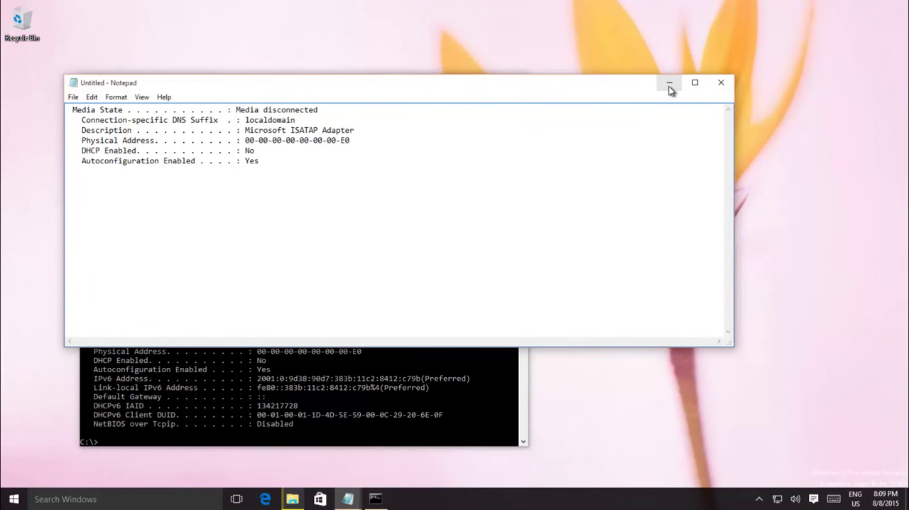
{"action": "mouse_move", "coordinate": [668, 82]}
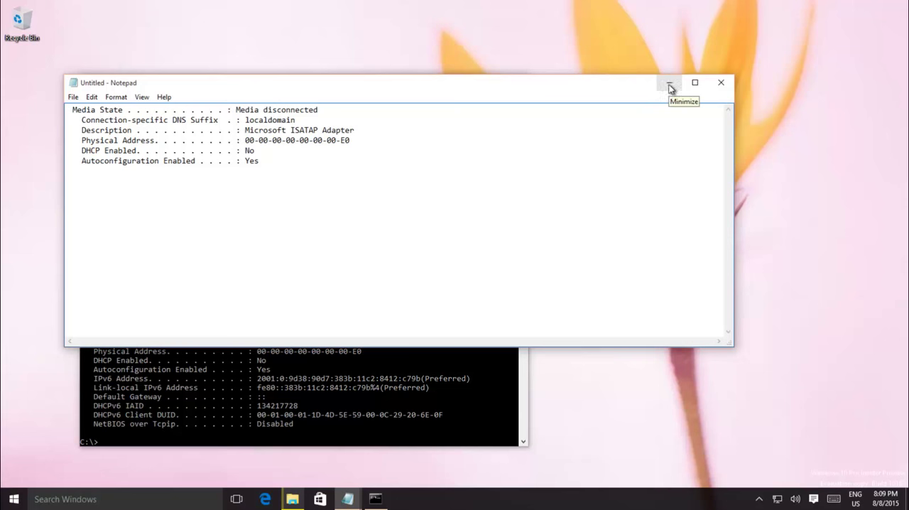
Minimize the untitled Notepad note holding the pasted isatap adapter details
{"action": "left_click", "coordinate": [668, 82]}
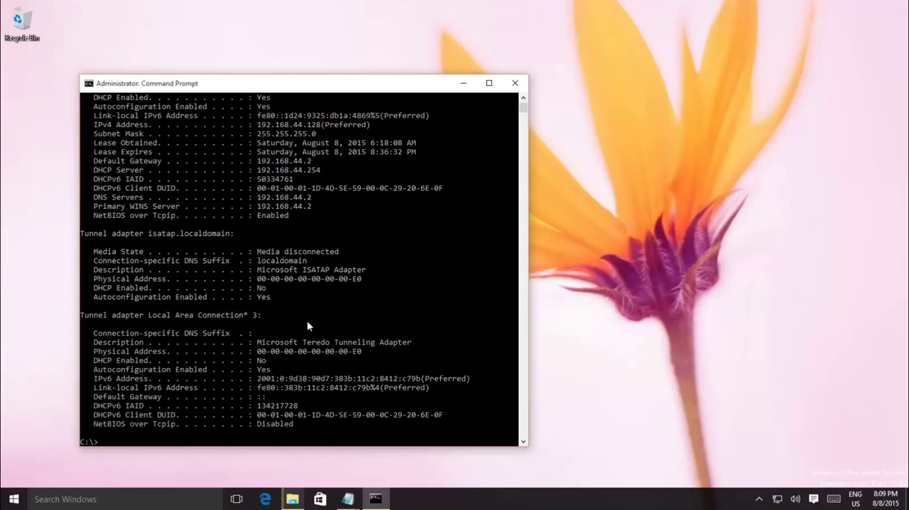
{"action": "mouse_move", "coordinate": [276, 85]}
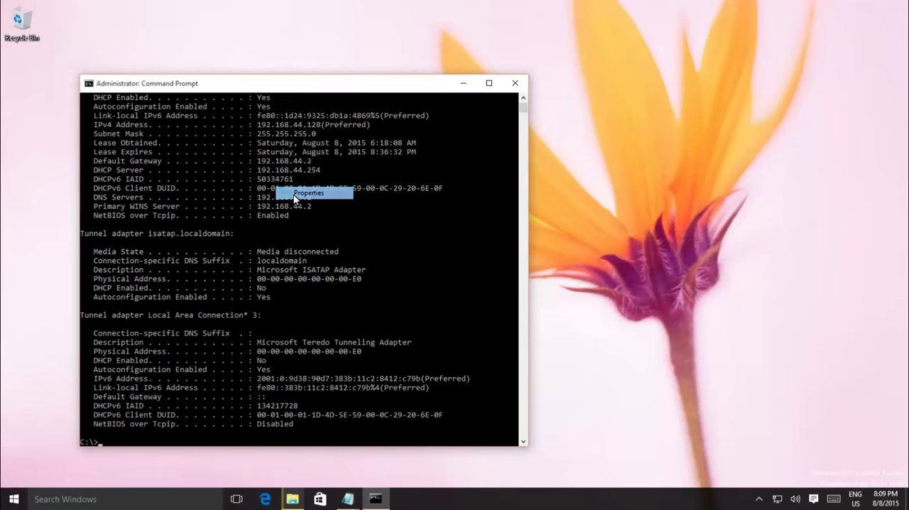
Lower the console's opacity in Properties and resume the paused file copy
{"action": "left_click", "coordinate": [308, 193]}
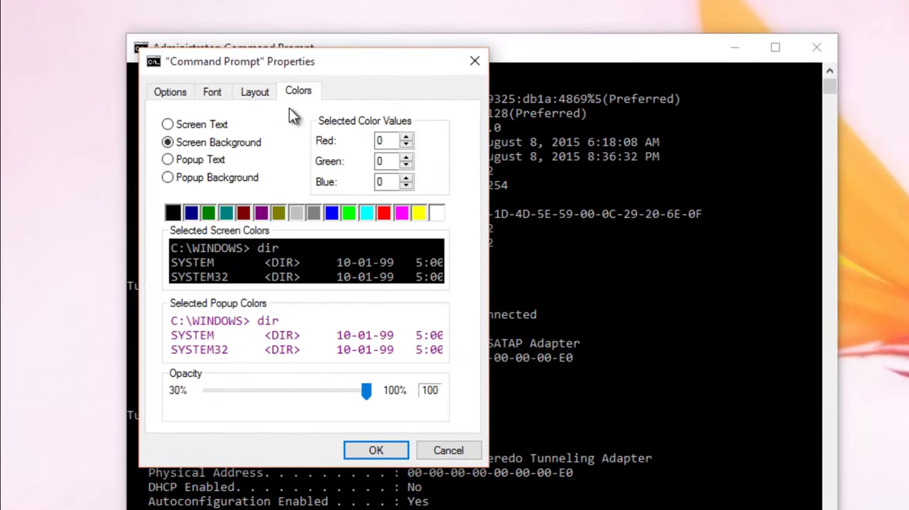
{"action": "left_click_drag", "start_coordinate": [366, 390], "coordinate": [307, 390]}
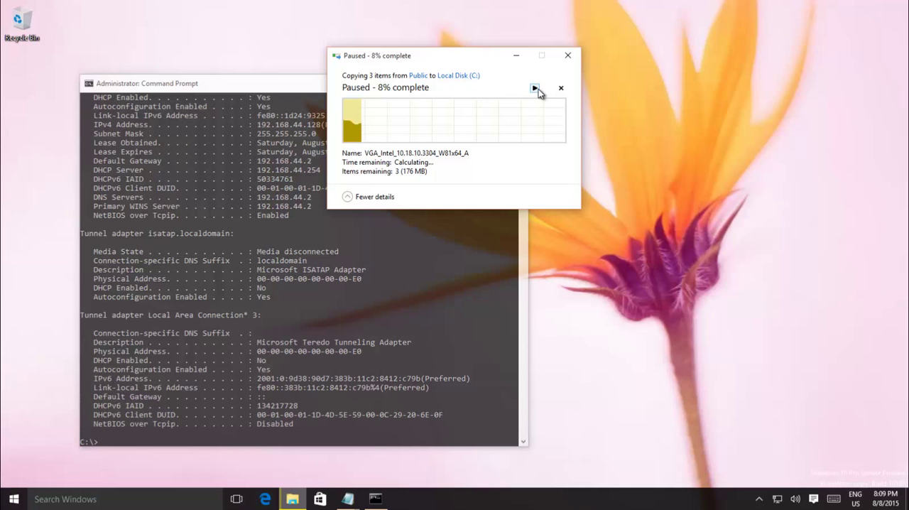
{"action": "left_click", "coordinate": [560, 87]}
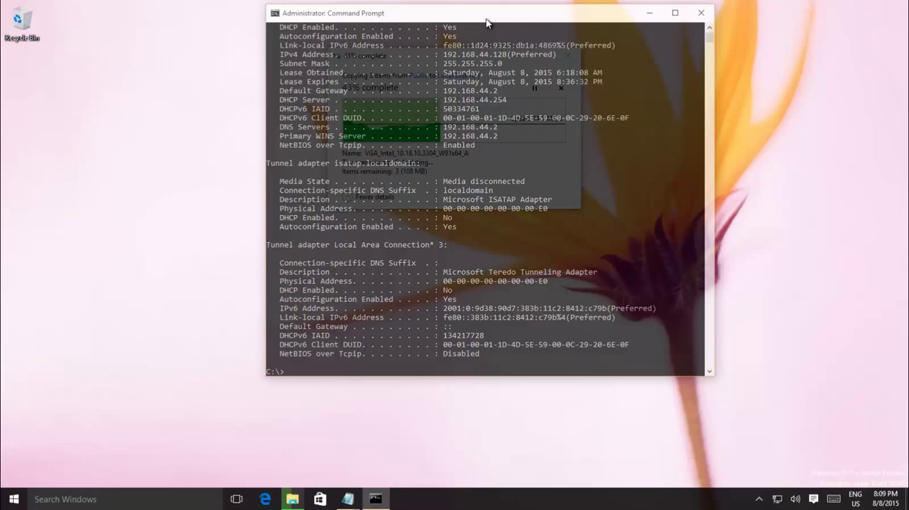
Select all console output with Ctrl+A and open Find with Ctrl+F
{"action": "key", "text": "ctrl+a"}
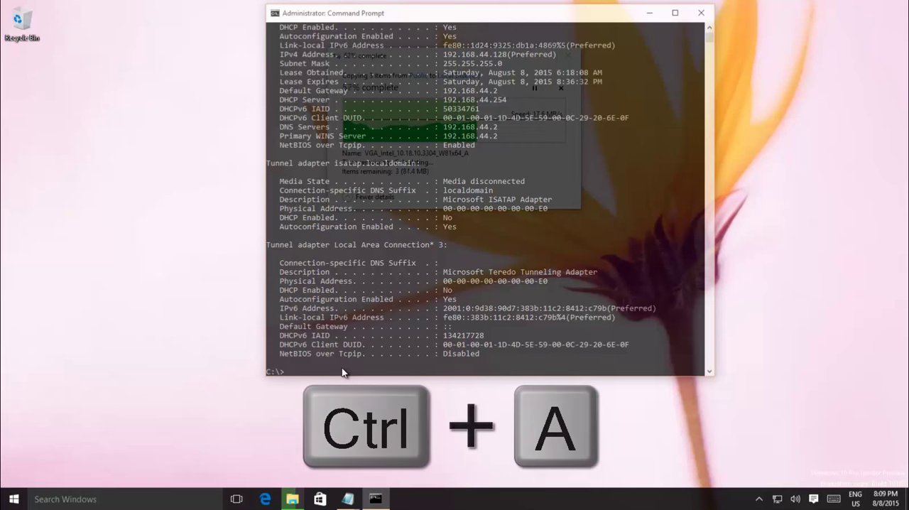
{"action": "key", "text": "ctrl+a"}
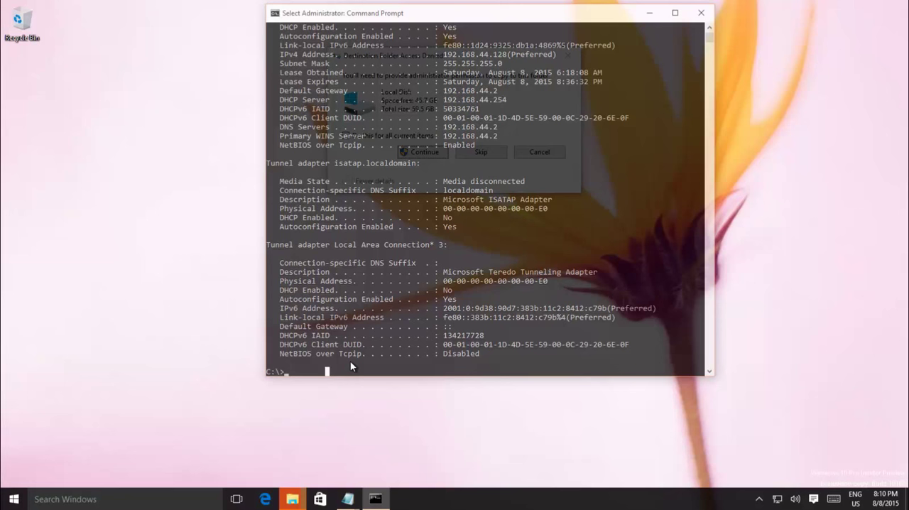
{"action": "key", "text": "ctrl+f"}
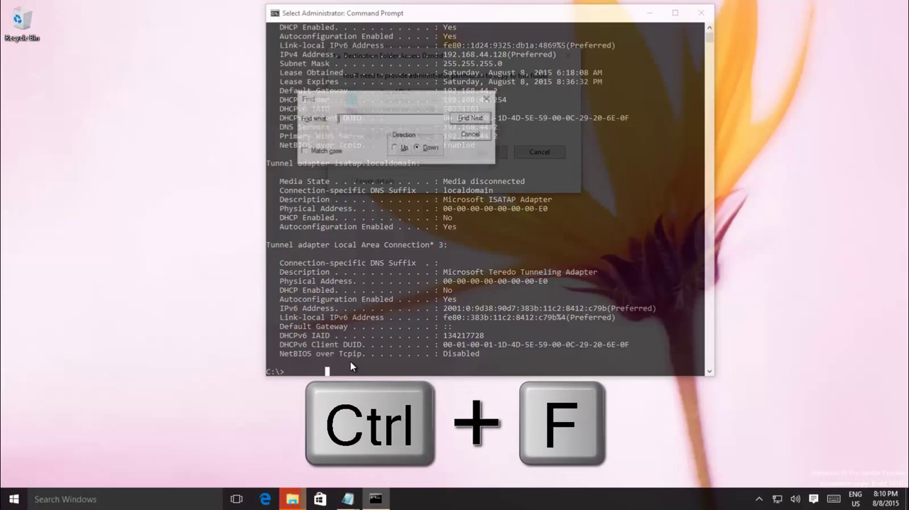
Find 'disconnected' and 'DHCP', then enter 'Link-local IPv6 Address .' at the prompt
{"action": "type", "text": "disconnected"}
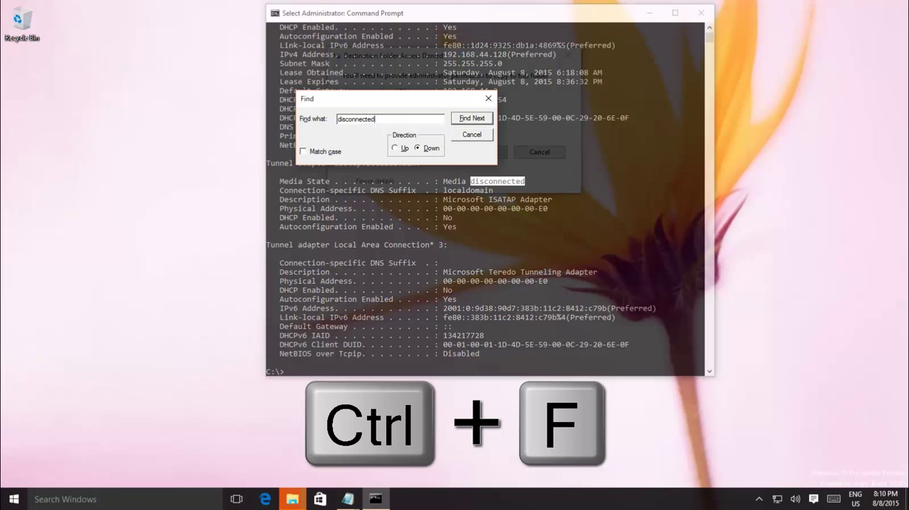
{"action": "key", "text": "ctrl+f"}
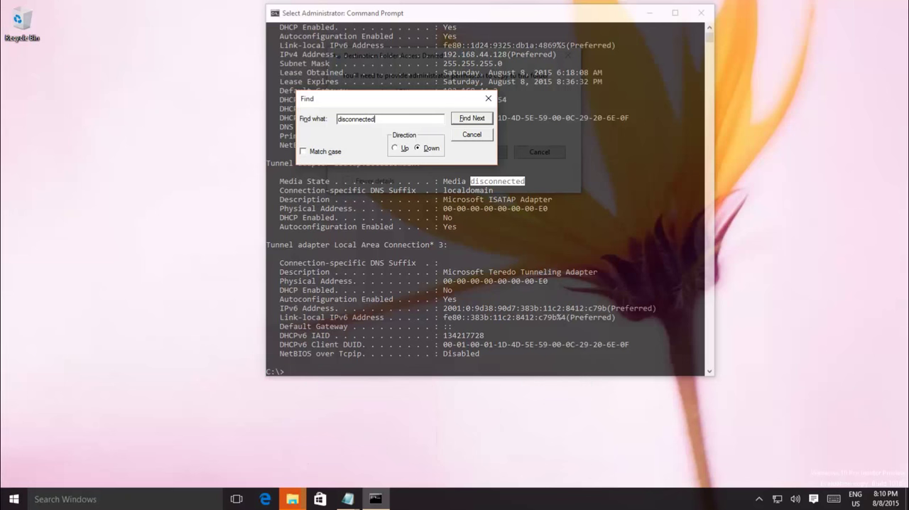
{"action": "left_click", "coordinate": [390, 118]}
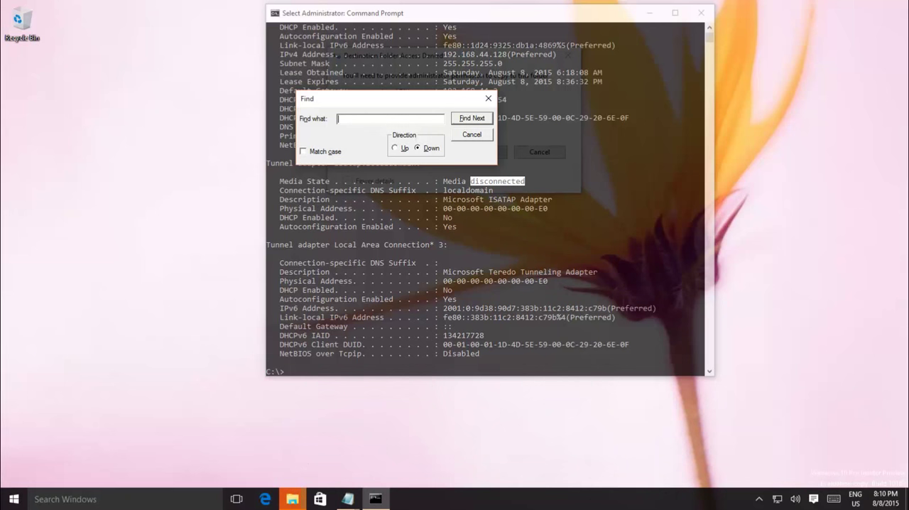
{"action": "type", "text": "DHCP"}
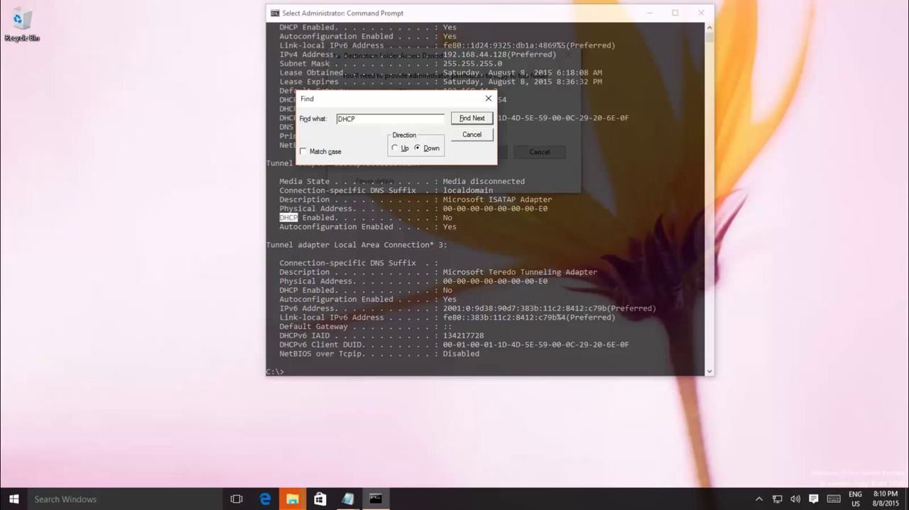
{"action": "mouse_move", "coordinate": [341, 295]}
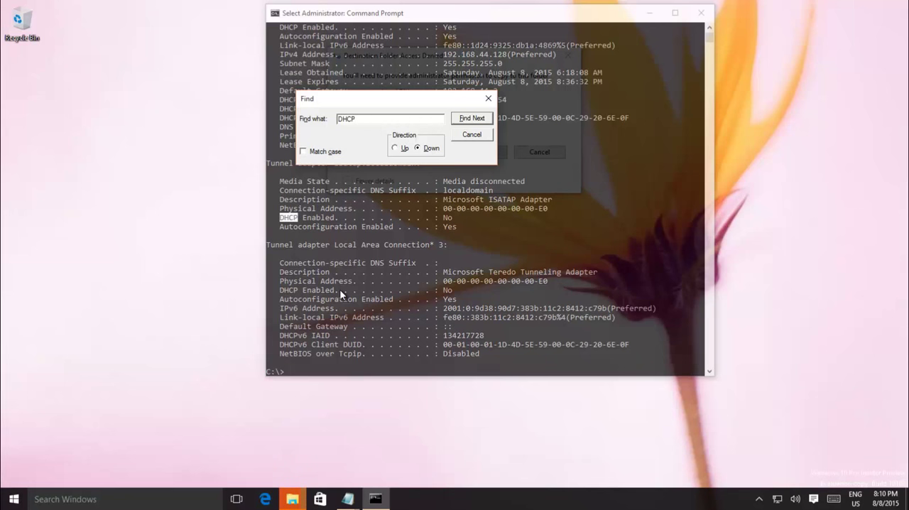
{"action": "left_click", "coordinate": [471, 118]}
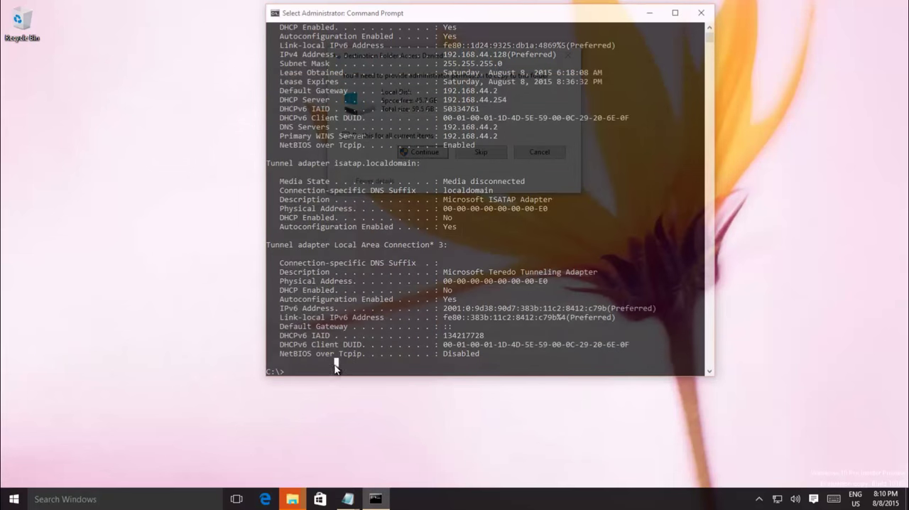
{"action": "type", "text": "Link-local IPv6 Address ."}
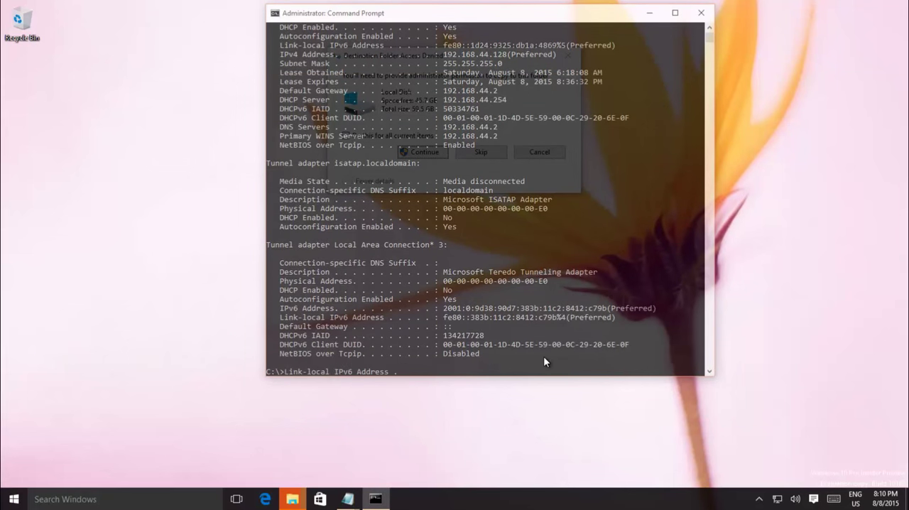